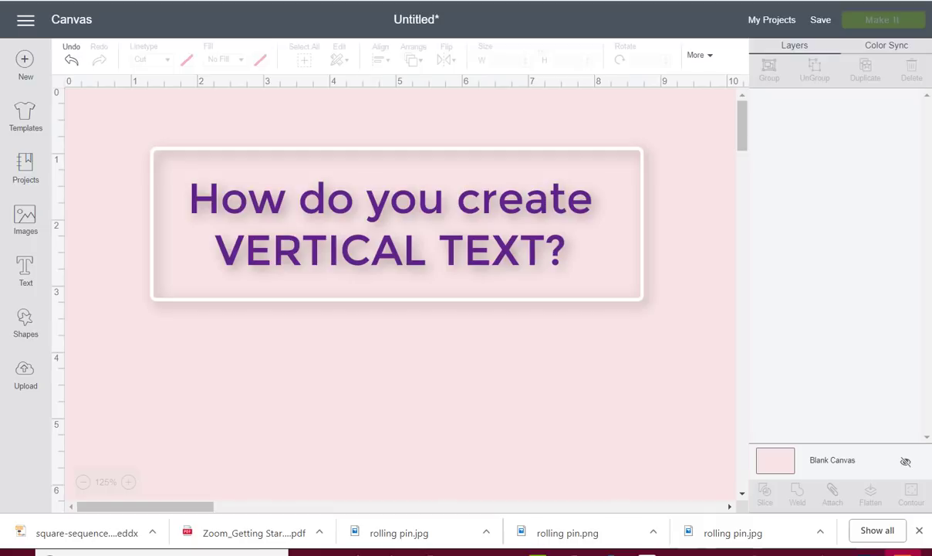
{"action": "mouse_move", "coordinate": [384, 418]}
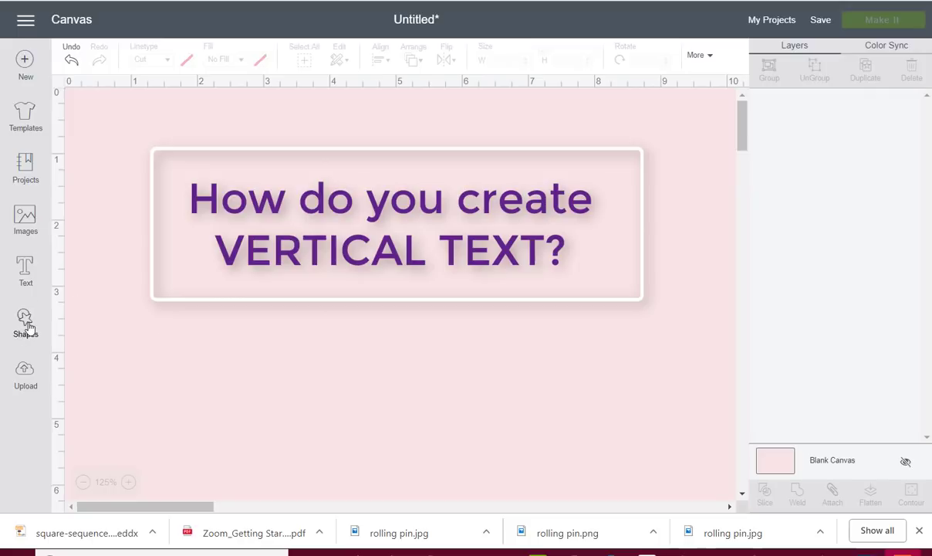
Add a square and stretch it into a tall bar about 0.57 by 4.83 inches.
{"action": "left_click", "coordinate": [25, 320]}
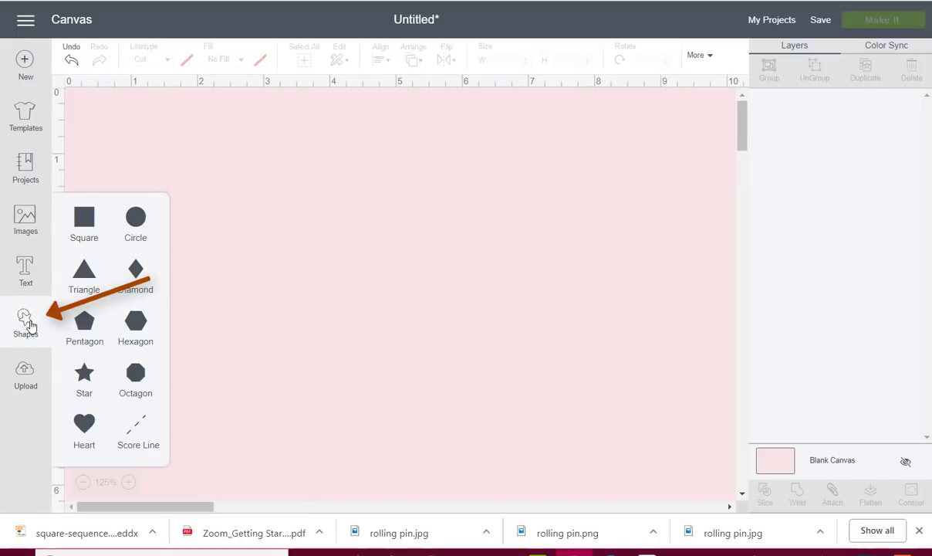
{"action": "left_click", "coordinate": [83, 215]}
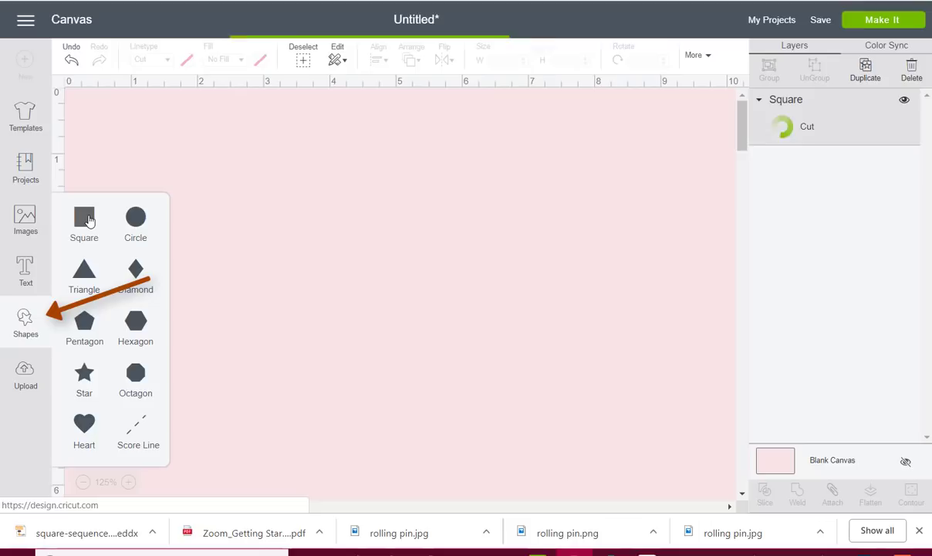
{"action": "left_click", "coordinate": [84, 218]}
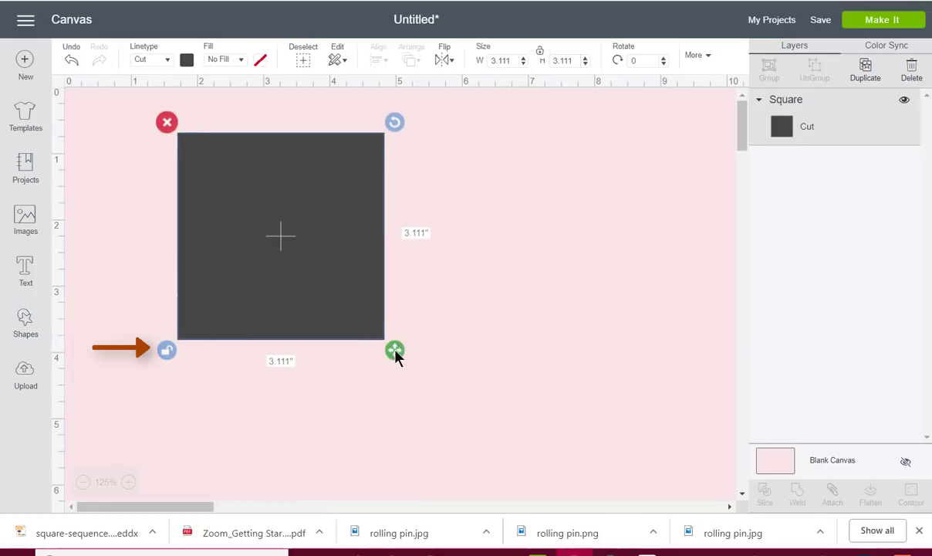
{"action": "left_click_drag", "start_coordinate": [394, 351], "coordinate": [220, 466]}
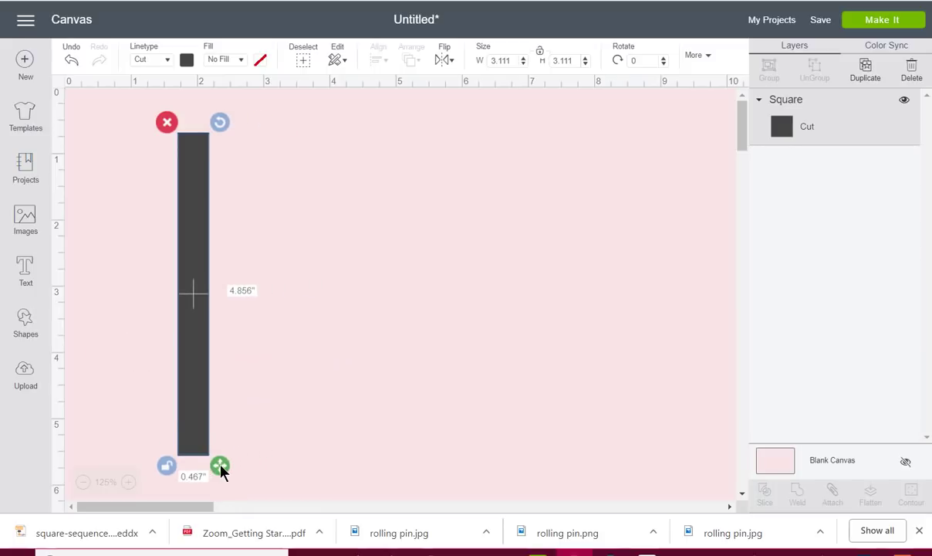
{"action": "left_click_drag", "start_coordinate": [220, 465], "coordinate": [226, 464]}
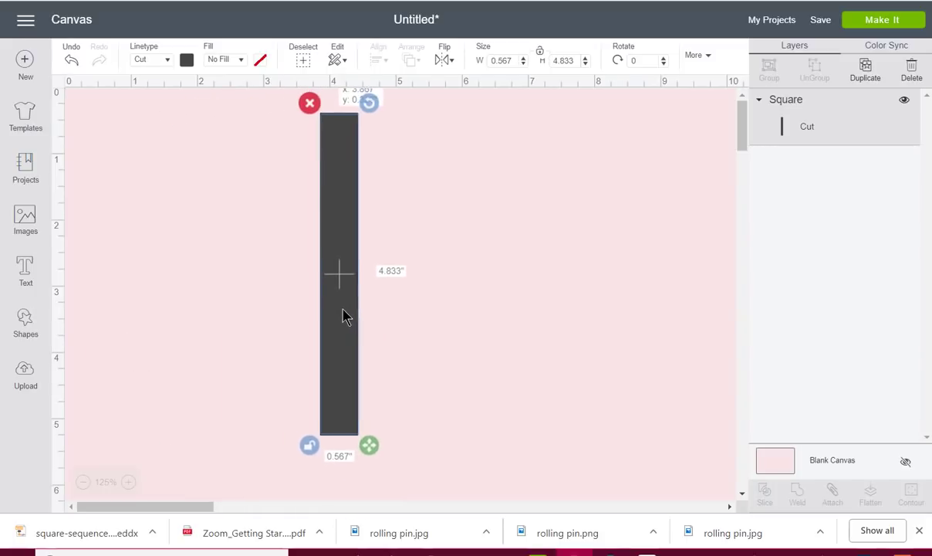
{"action": "left_click", "coordinate": [87, 462]}
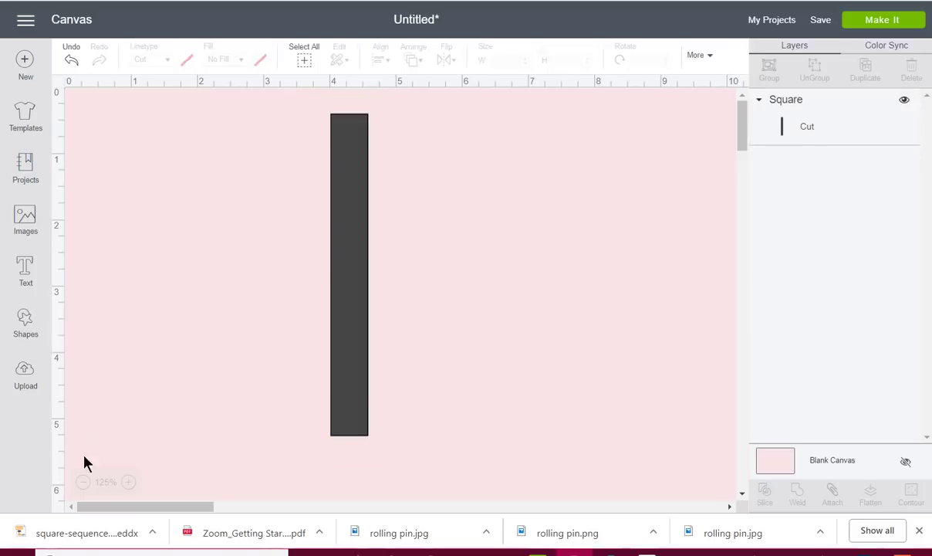
Add a text layer beside the bar and type the stacked letters P, A on separate lines.
{"action": "left_click", "coordinate": [25, 270]}
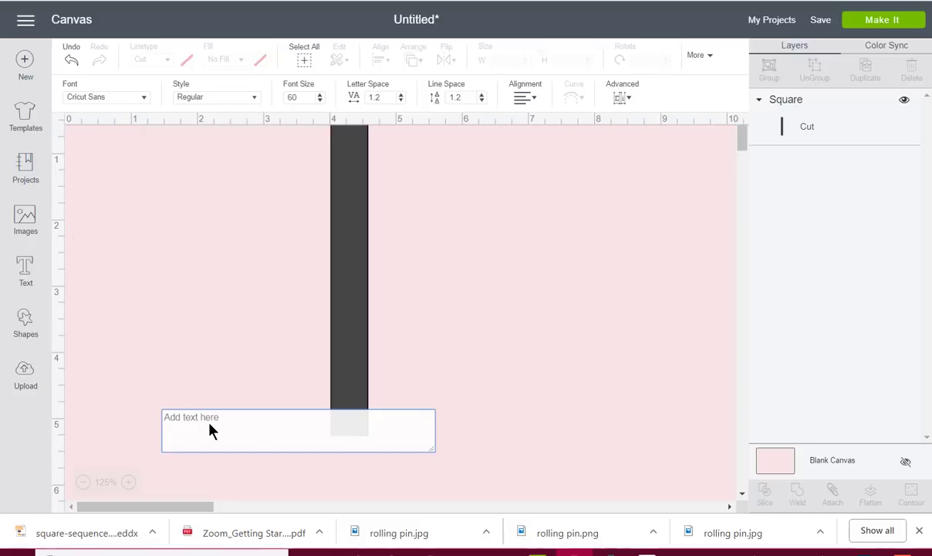
{"action": "type", "text": "P"}
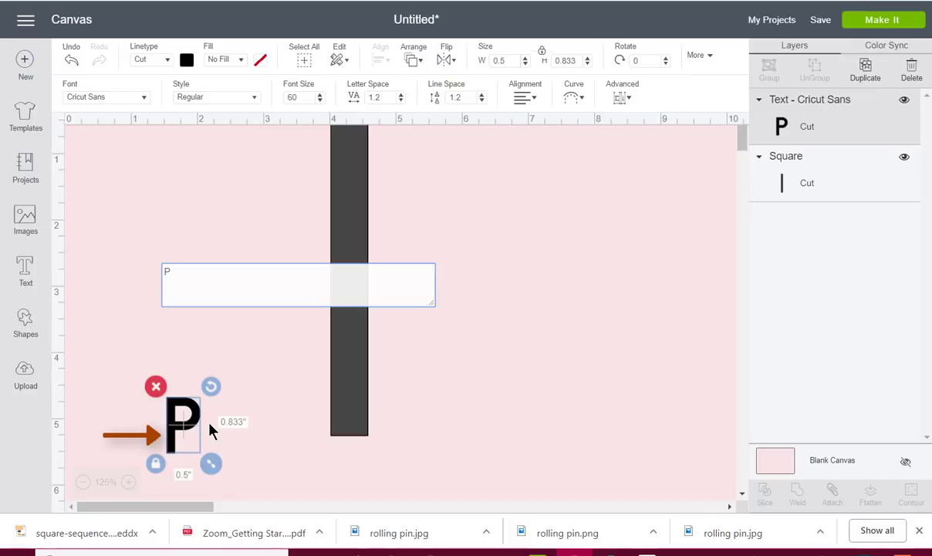
{"action": "type", "text": "A"}
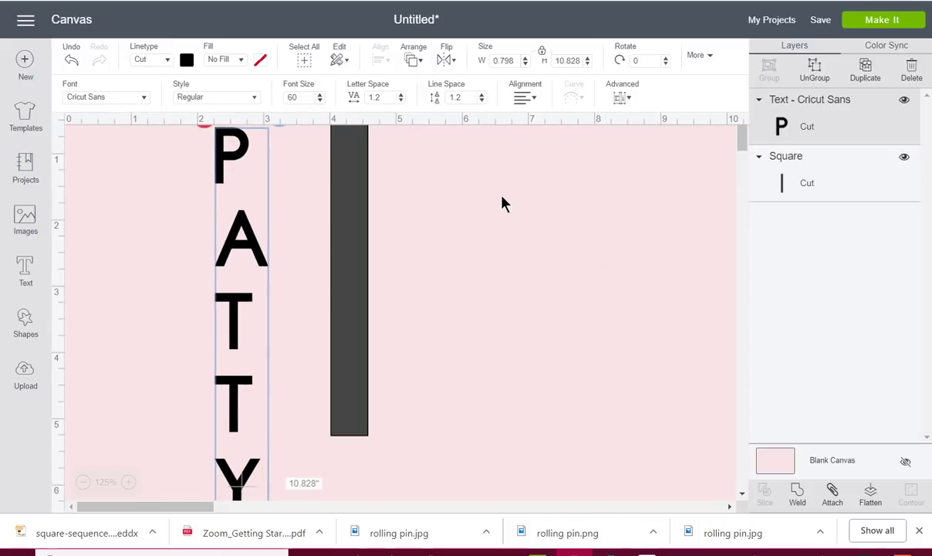
{"action": "mouse_move", "coordinate": [69, 414]}
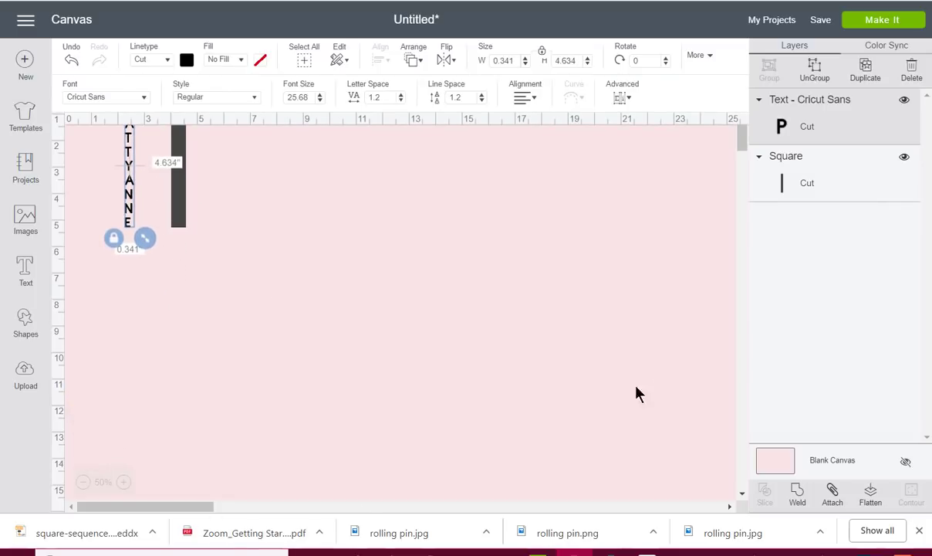
{"action": "mouse_move", "coordinate": [208, 191]}
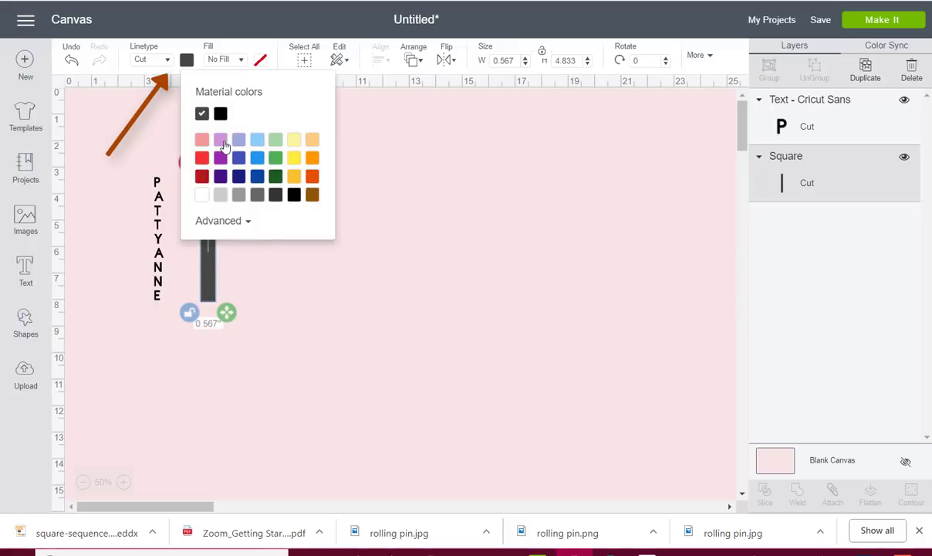
Colour the bar light purple and zoom in twice on the design.
{"action": "left_click", "coordinate": [202, 139]}
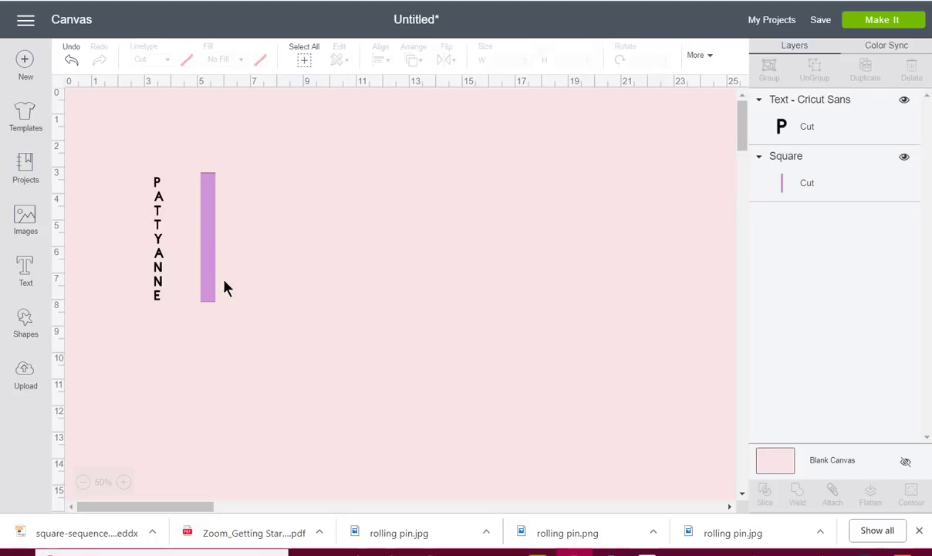
{"action": "left_click", "coordinate": [127, 481]}
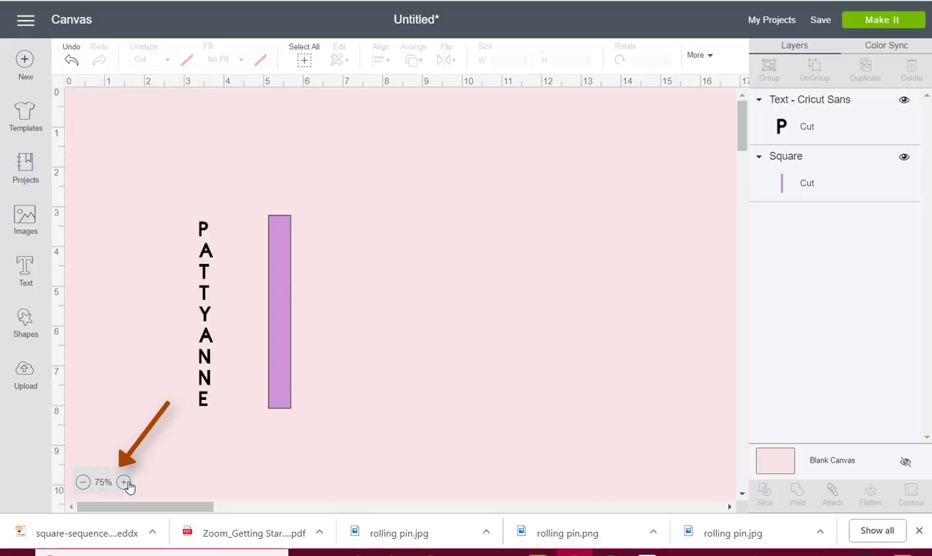
{"action": "left_click", "coordinate": [125, 481]}
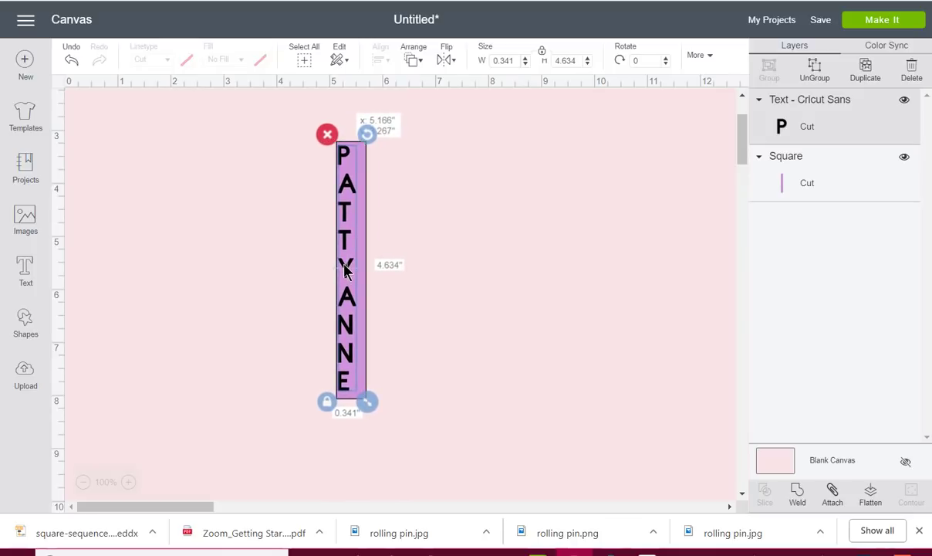
Move the letters onto the purple bar and lower the line spacing to 0.6.
{"action": "left_click_drag", "start_coordinate": [343, 270], "coordinate": [351, 270]}
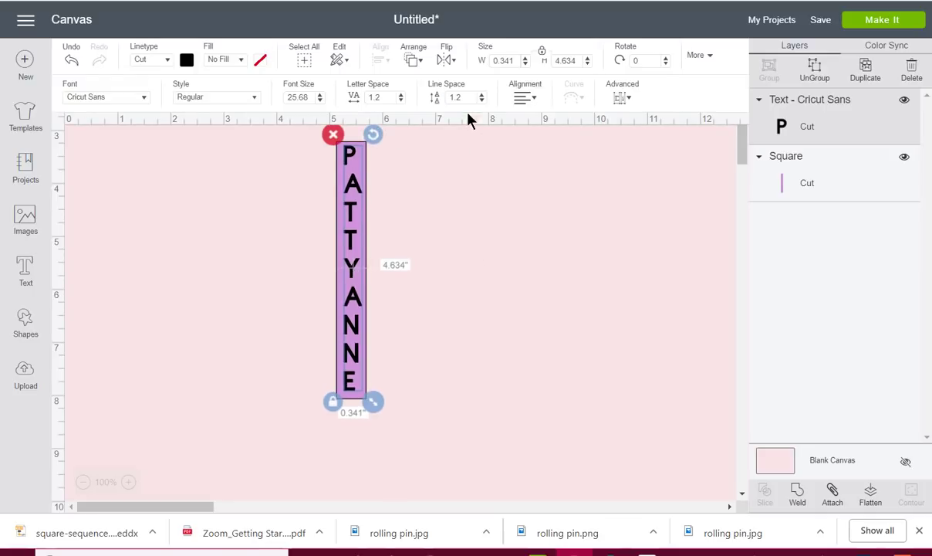
{"action": "left_click", "coordinate": [481, 93]}
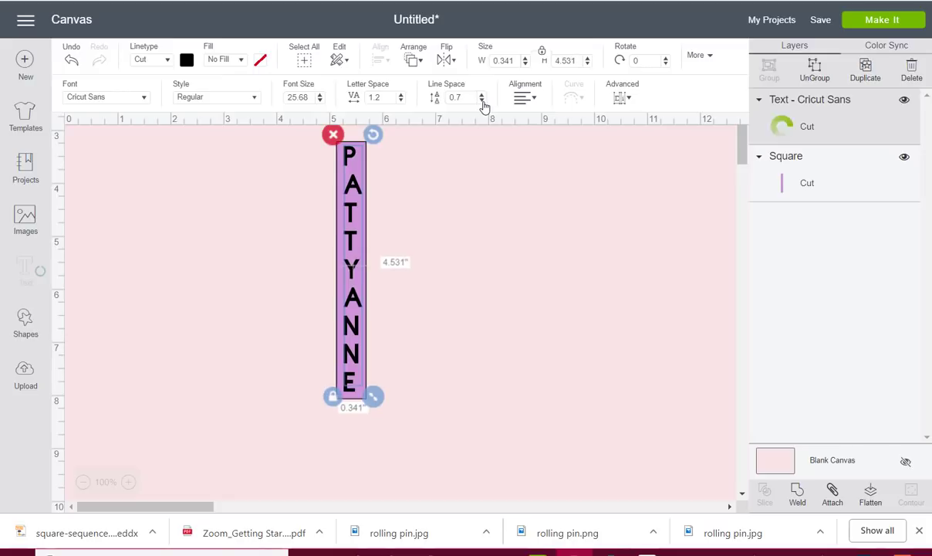
{"action": "left_click", "coordinate": [481, 100]}
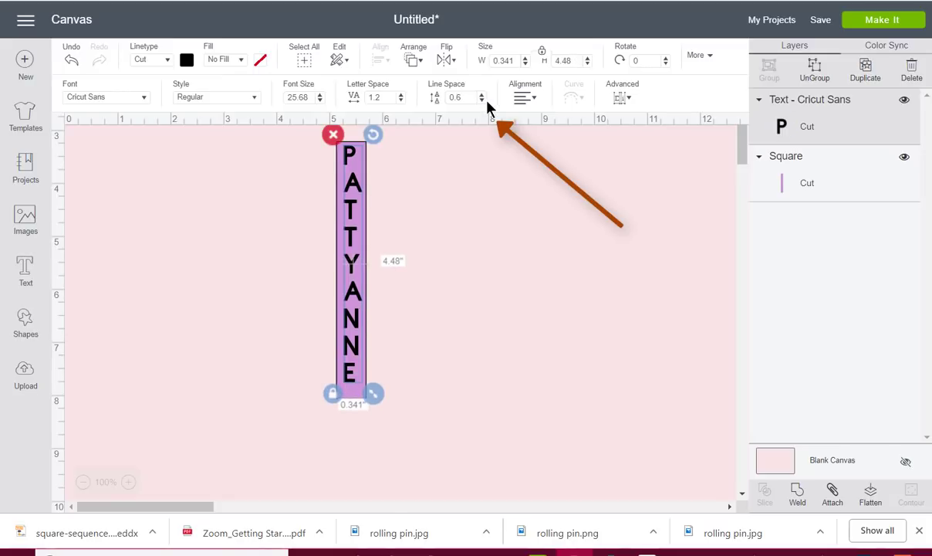
{"action": "mouse_move", "coordinate": [478, 209]}
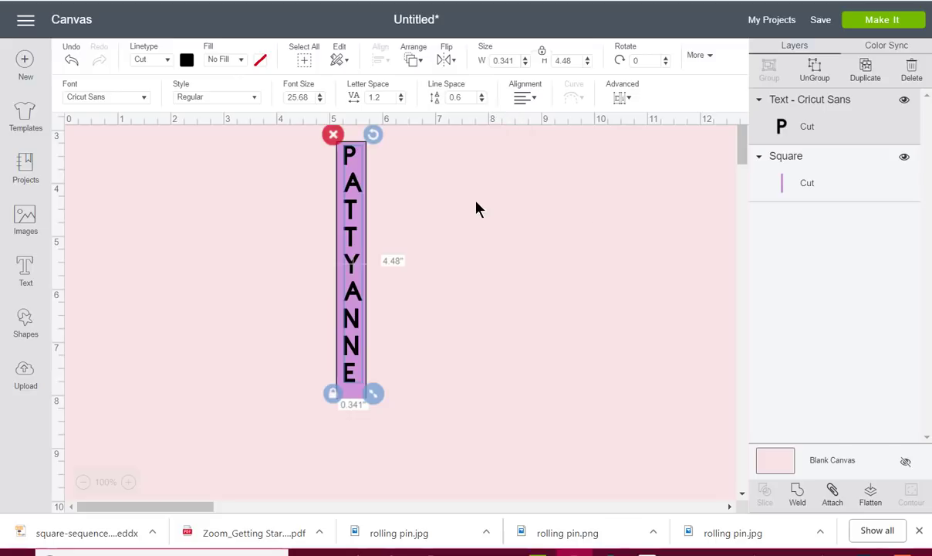
{"action": "mouse_move", "coordinate": [367, 179]}
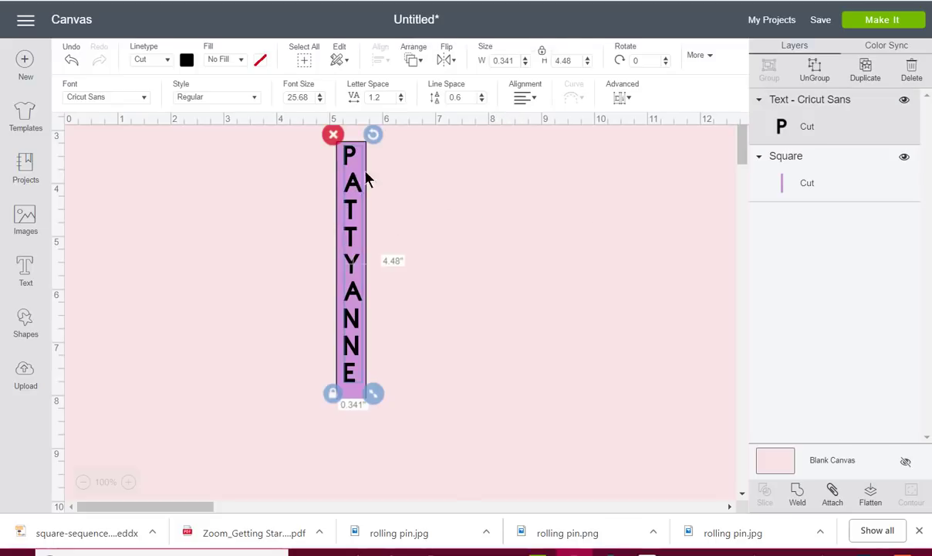
Zoom to 150% to centre the letters on the bar, then zoom out to 125%.
{"action": "left_click", "coordinate": [523, 96]}
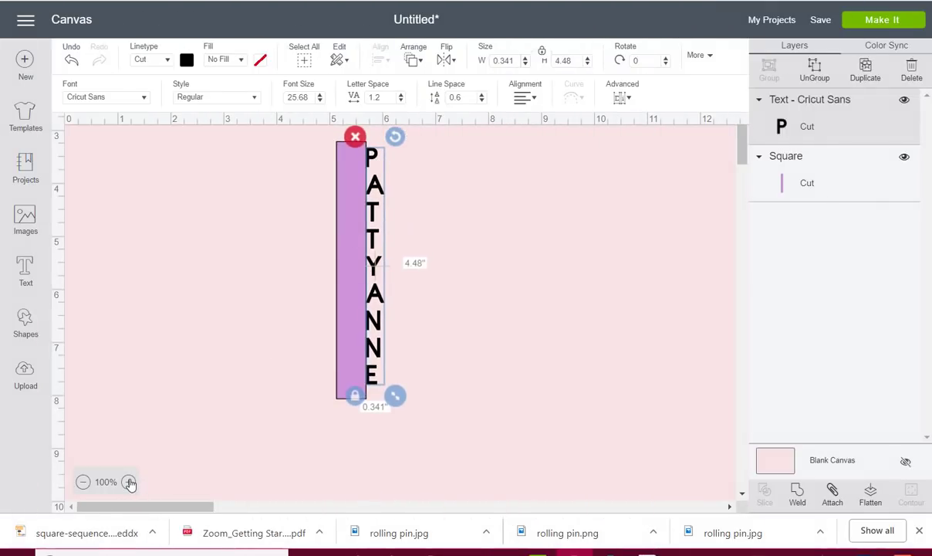
{"action": "left_click", "coordinate": [129, 483]}
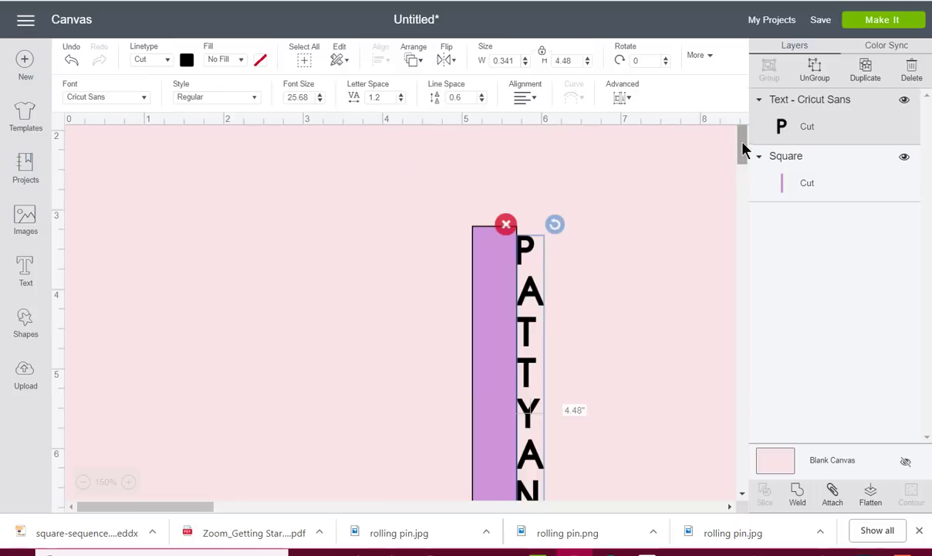
{"action": "scroll", "scroll_direction": "down", "scroll_amount": 3}
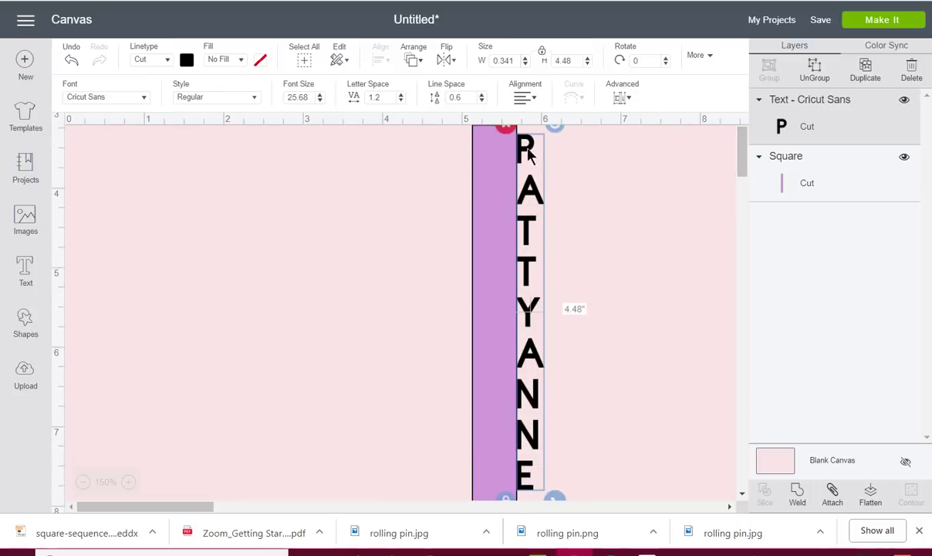
{"action": "mouse_move", "coordinate": [513, 362]}
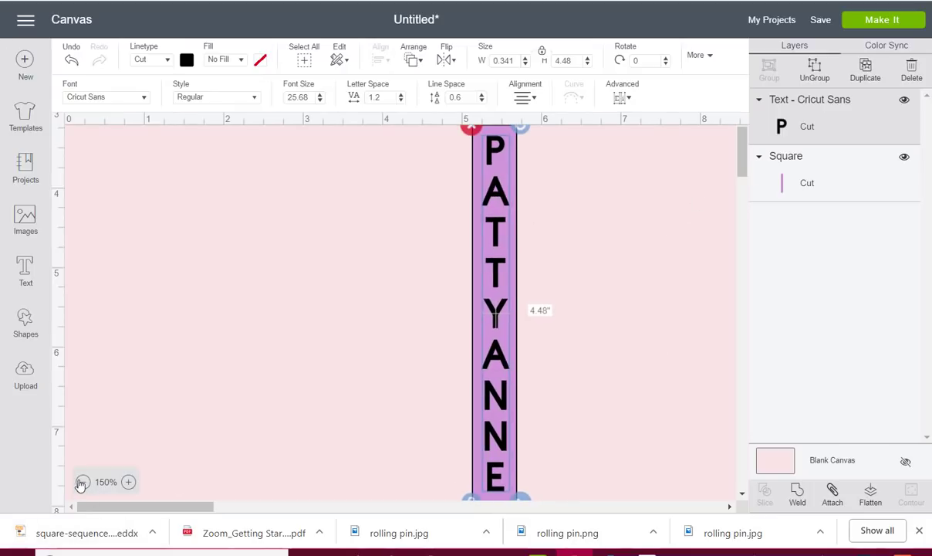
{"action": "left_click", "coordinate": [82, 482]}
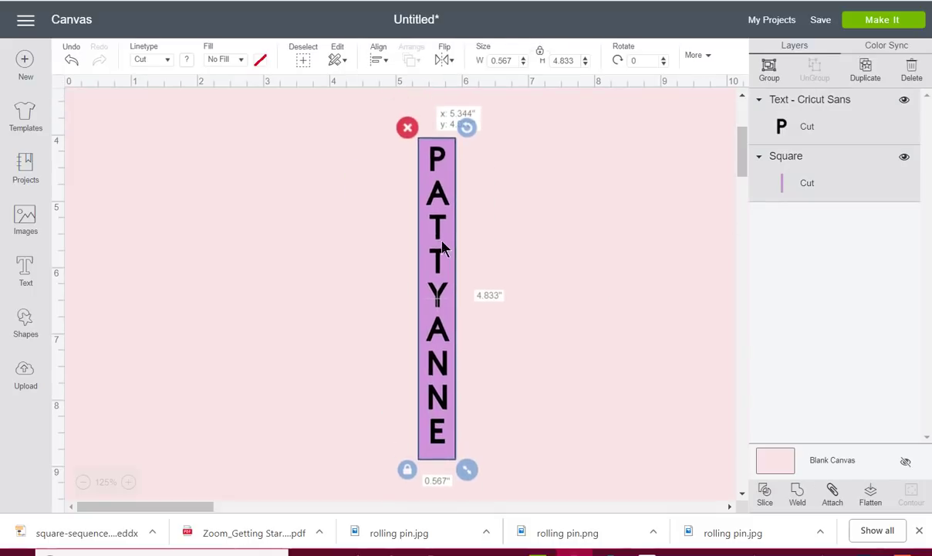
{"action": "left_click", "coordinate": [647, 186]}
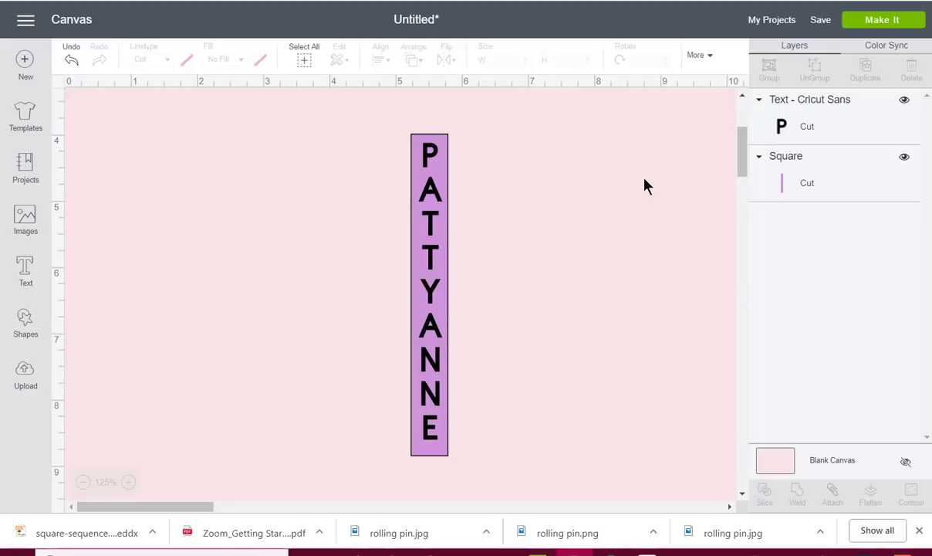
{"action": "mouse_move", "coordinate": [551, 138]}
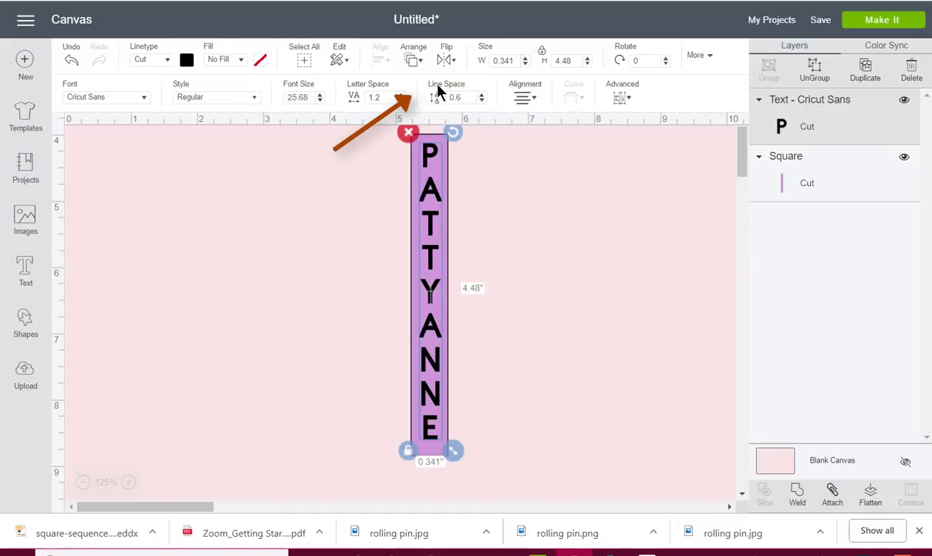
Tighten line spacing further so the letters are about 4.2 inches tall, then deselect.
{"action": "left_click", "coordinate": [482, 100]}
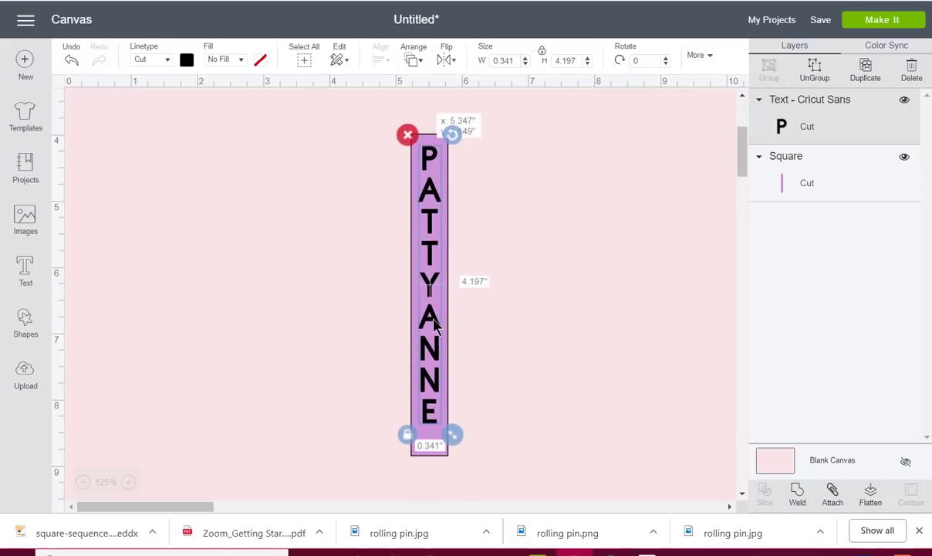
{"action": "left_click", "coordinate": [533, 311]}
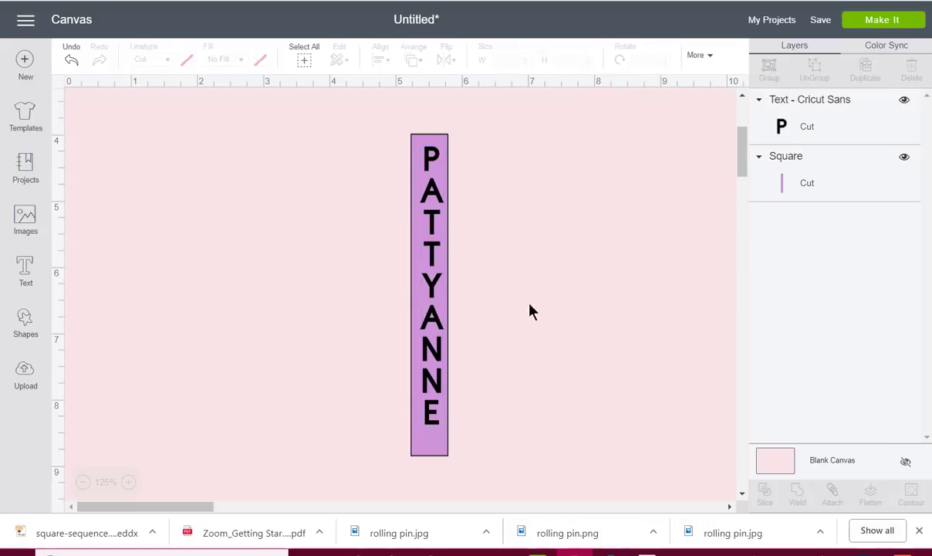
{"action": "mouse_move", "coordinate": [553, 293]}
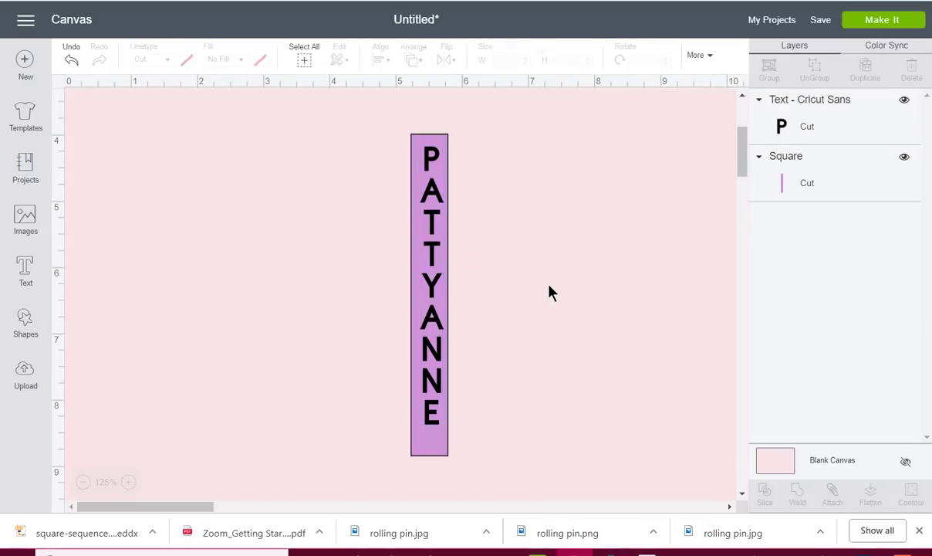